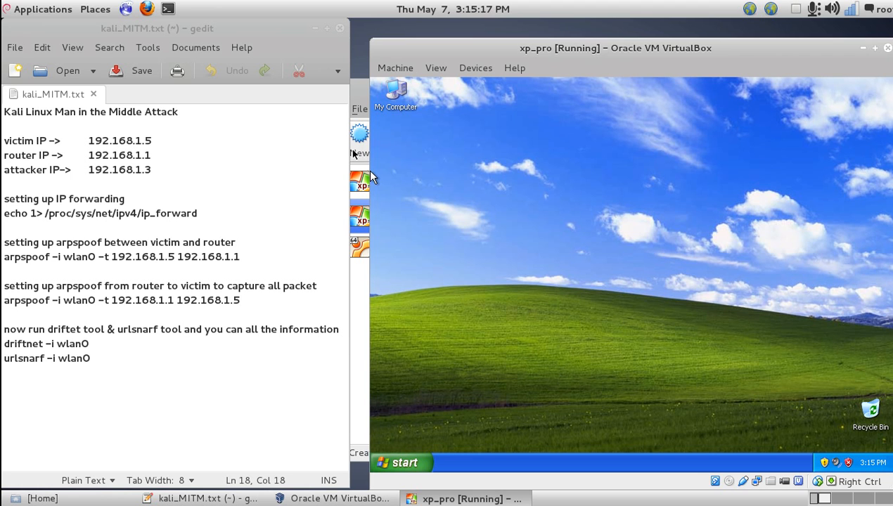
Step: Open a command prompt on the XP guest and run ipconfig, showing 192.168.1.5 and gateway 192.168.1.1
right_click(488, 112)
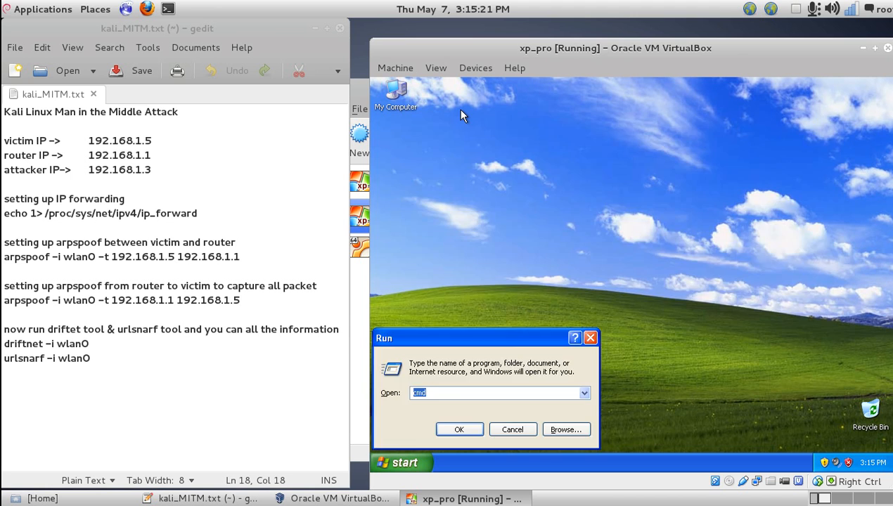
click(459, 430)
text(ipco)
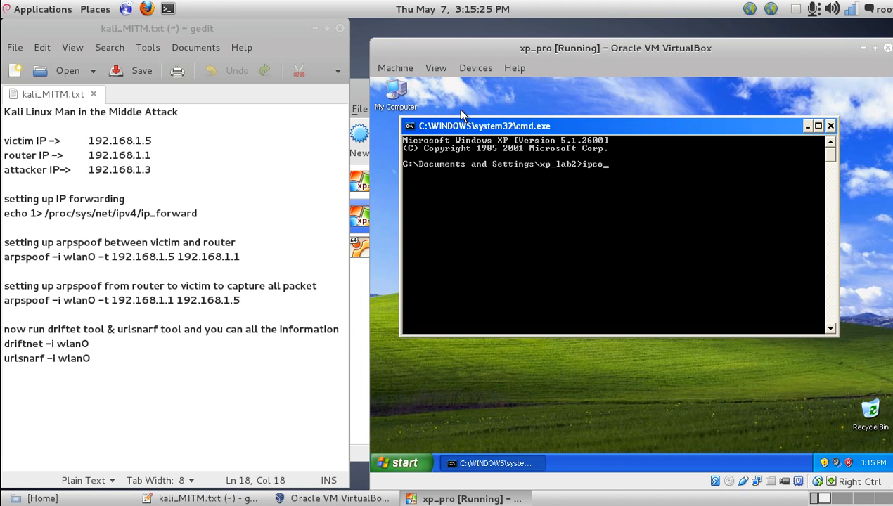
key(Return)
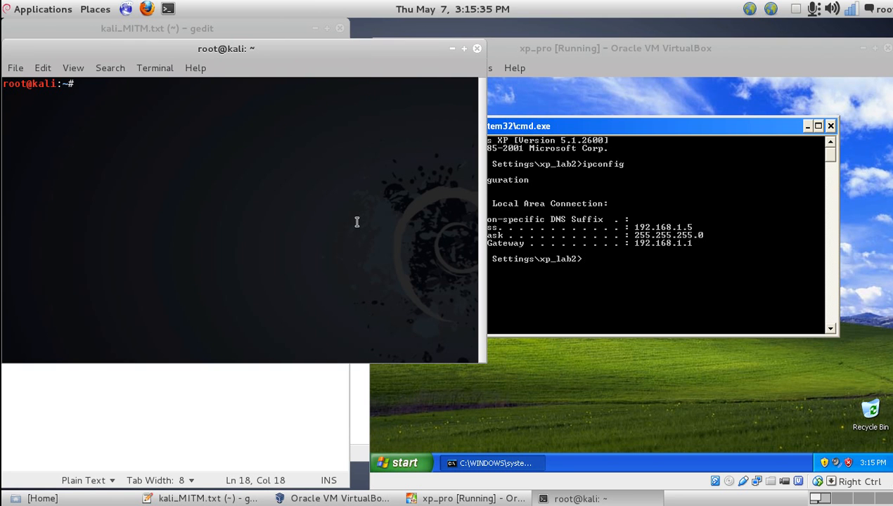
Step: Run ifconfig to list Kali's network interfaces, then start a fresh terminal window
text(ifconfig)
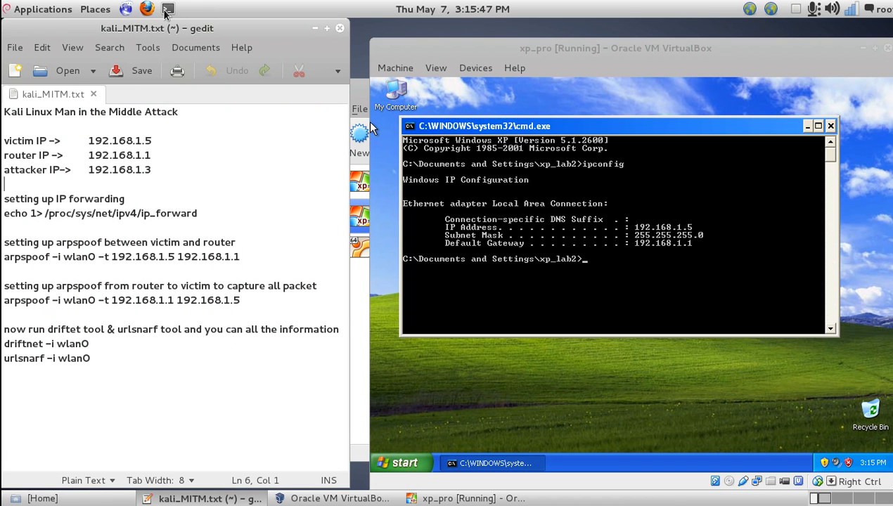
click(167, 8)
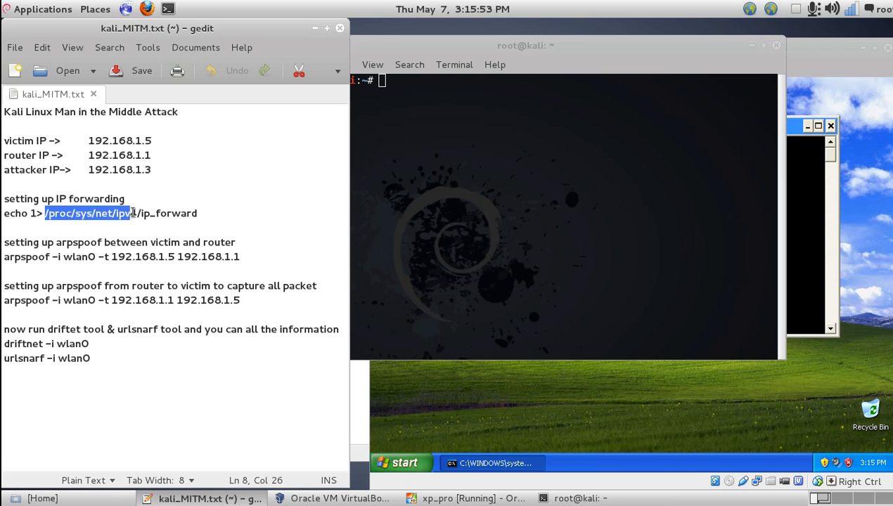
Step: Copy the path from the notes and open /proc/sys/net/ipv4/ip_forward in gedit to confirm it reads 1
right_click(106, 213)
text(cd)
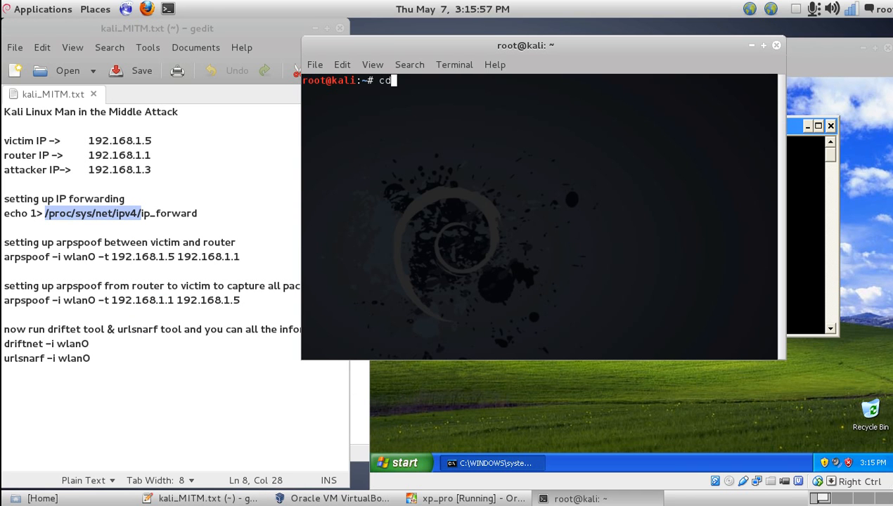
text(/proc/sys/net/ipv4/)
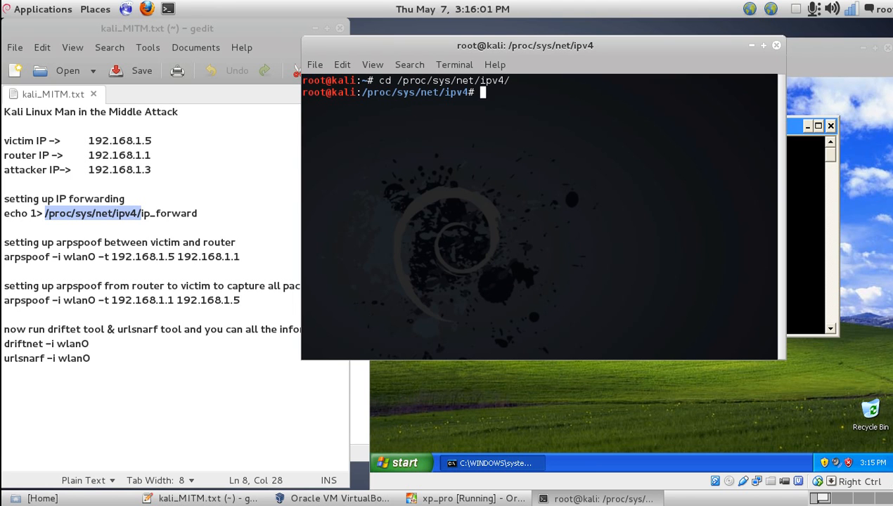
text(gedit)
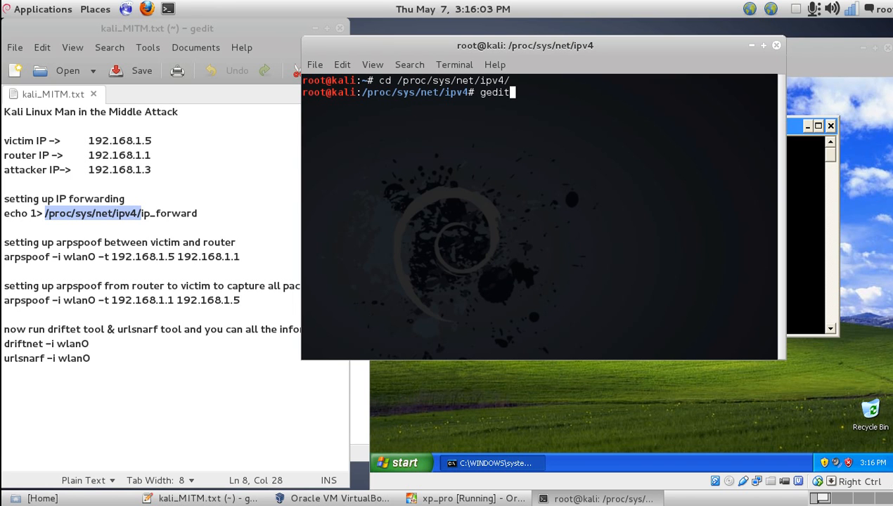
text(ip_fo)
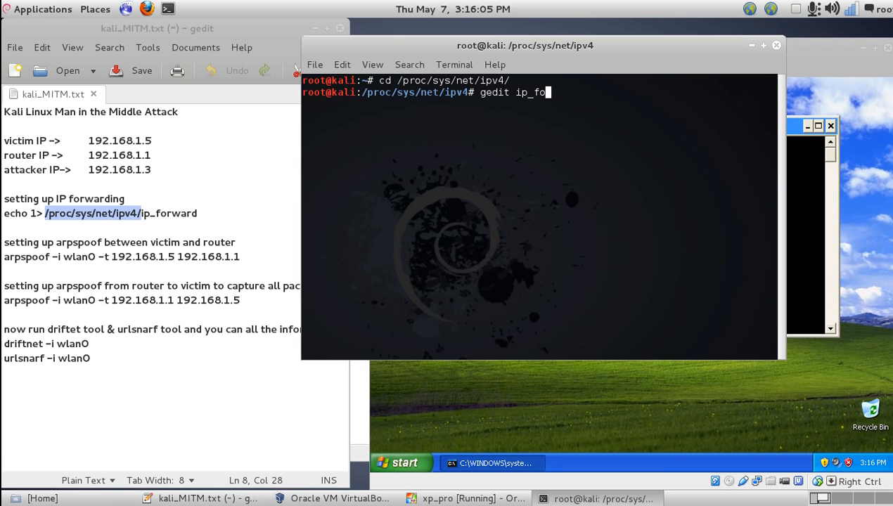
text(rward)
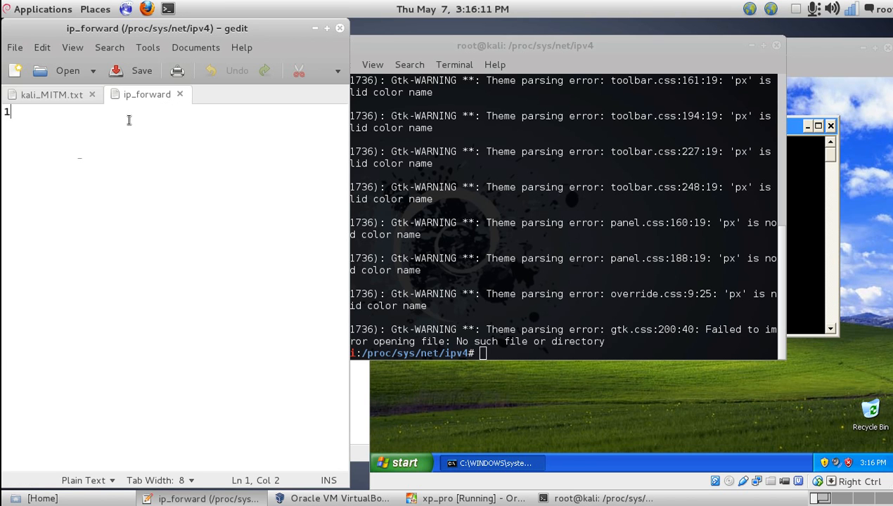
mouse_move(57, 122)
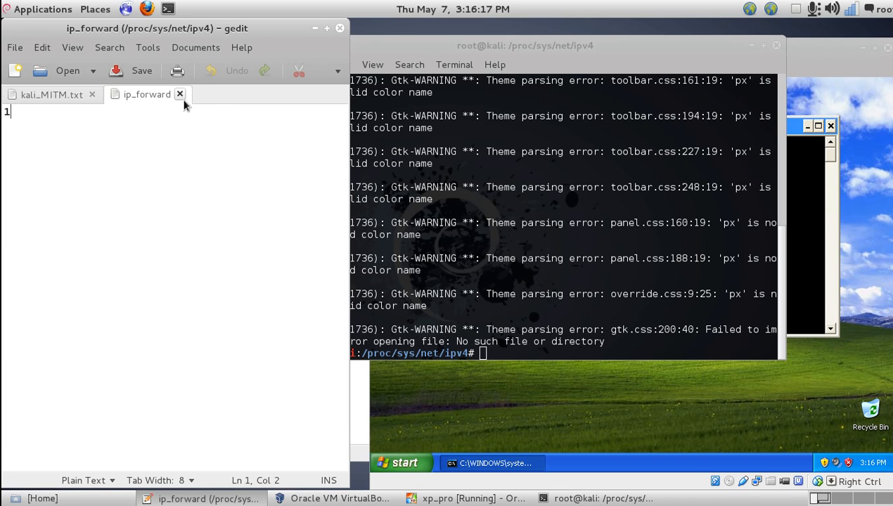
Step: Close ip_forward, return to /root and clear the terminal
click(51, 94)
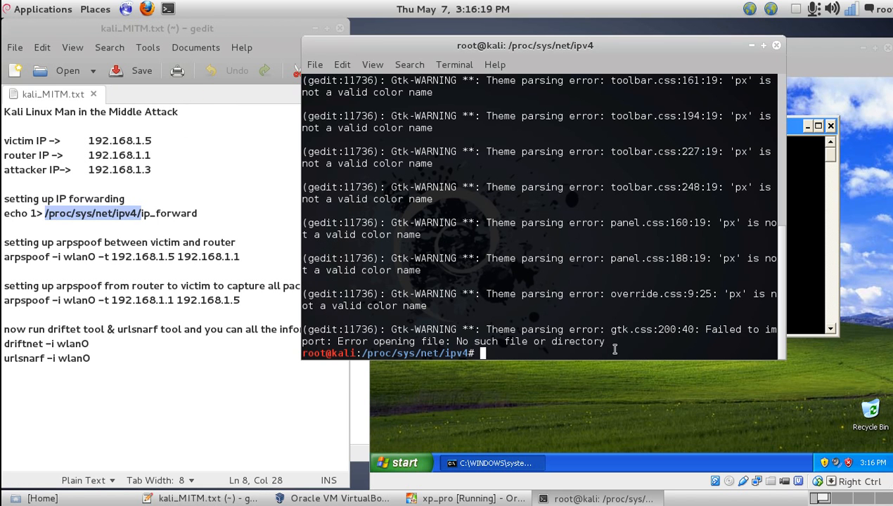
text(cd /root)
text(cle)
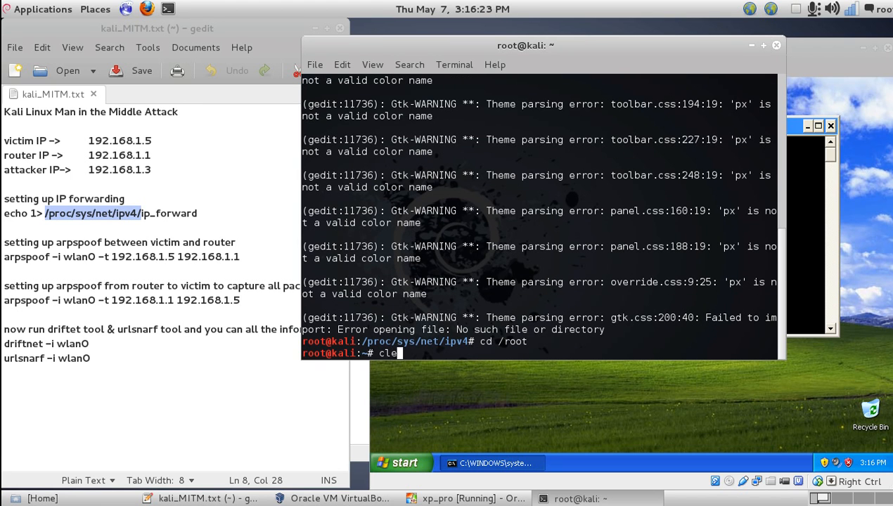
key(Return)
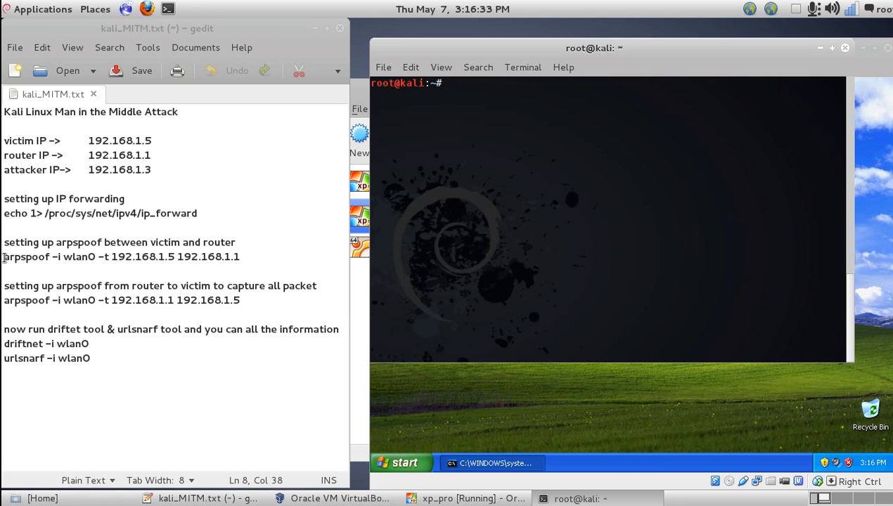
Step: Copy and run the victim-side arpspoof command, then paste the router-to-victim arpspoof command into a second tab
right_click(120, 257)
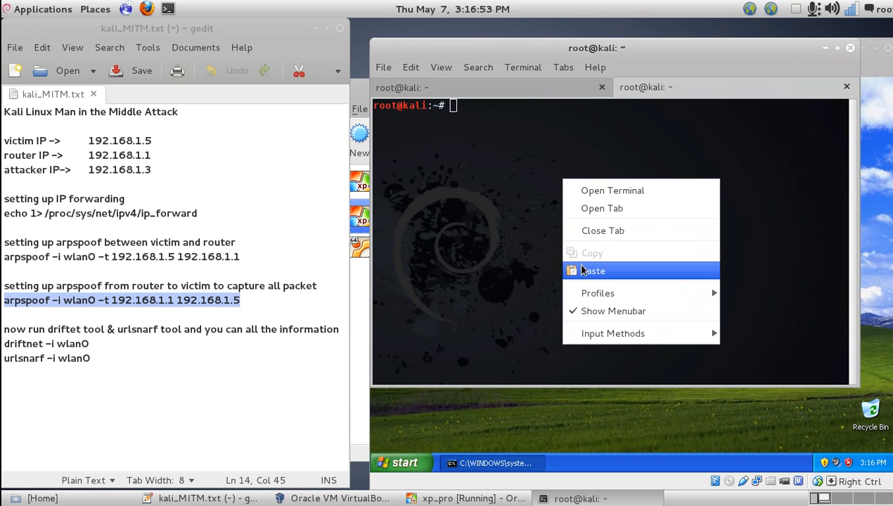
click(592, 270)
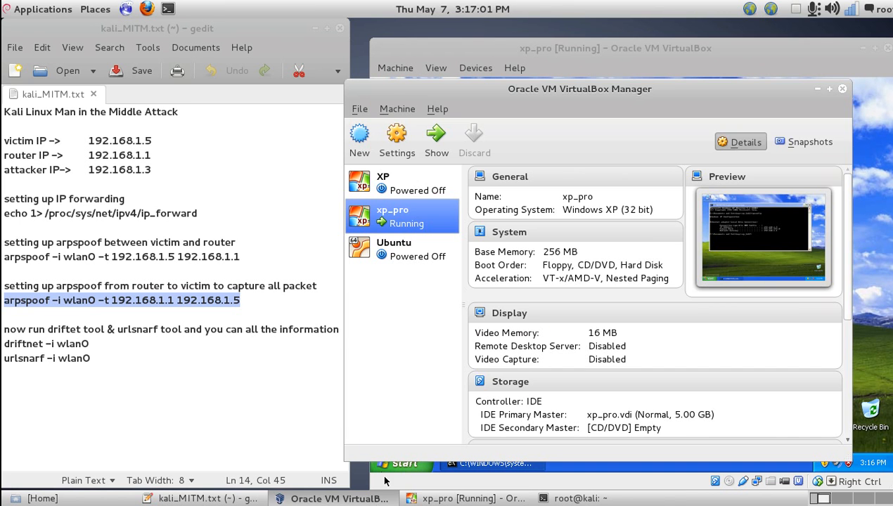
Step: Open another terminal window and run driftnet -i wlan0
click(578, 498)
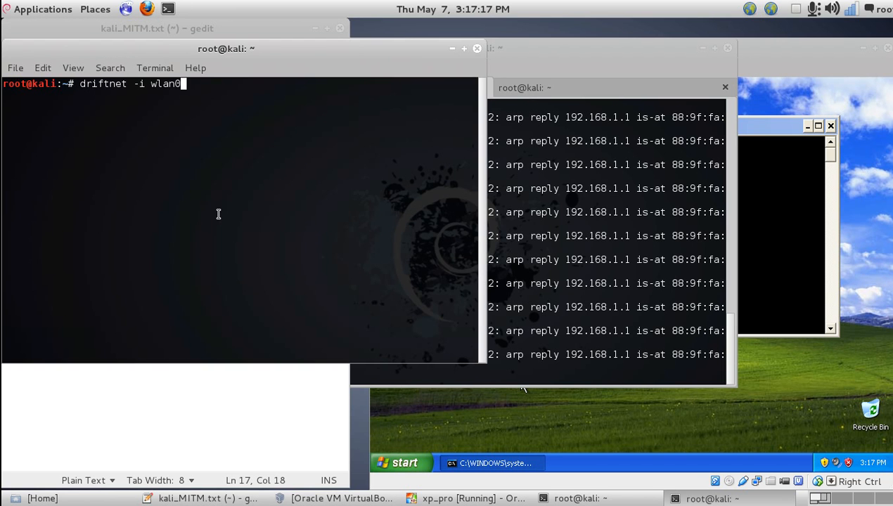
key(Return)
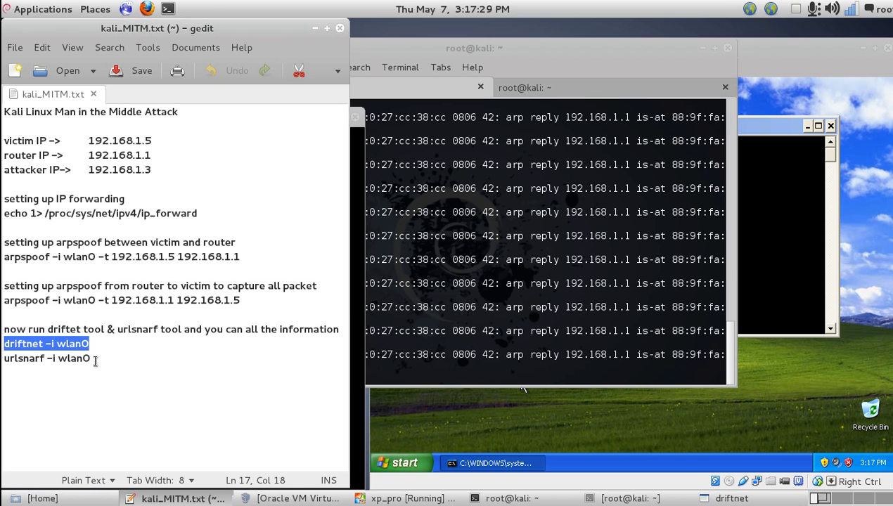
Step: Copy urlsnarf -i wlan0 from the notes to run it in a new terminal
right_click(49, 359)
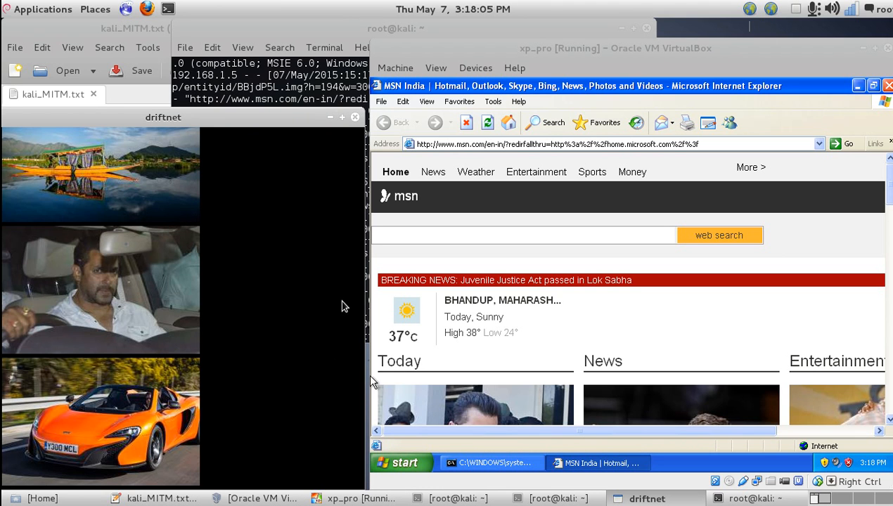
mouse_move(320, 248)
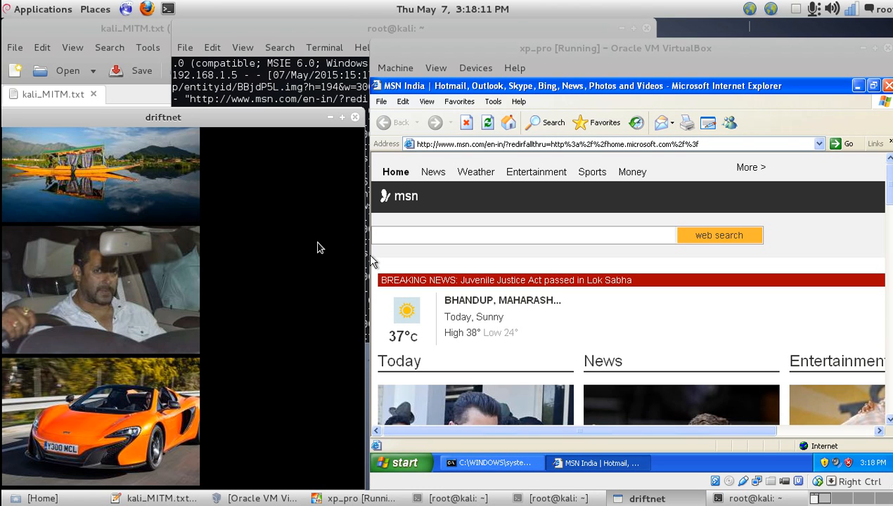
mouse_move(298, 241)
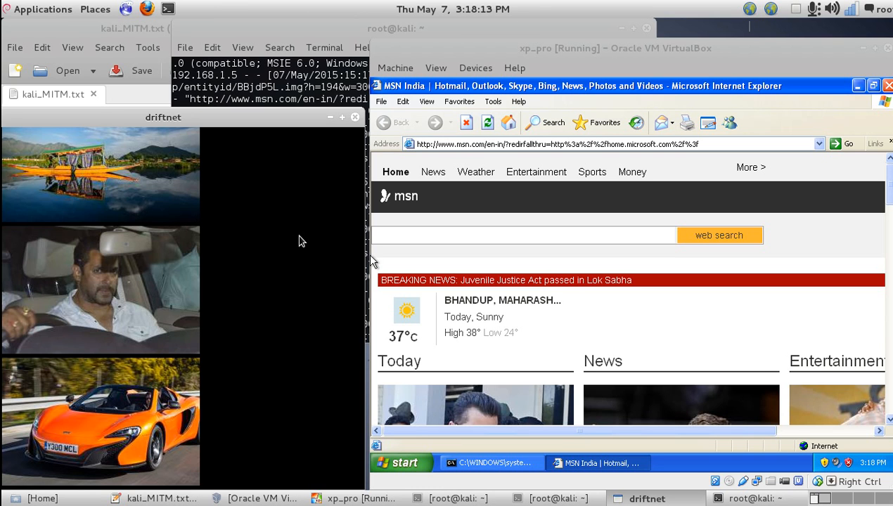
mouse_move(260, 253)
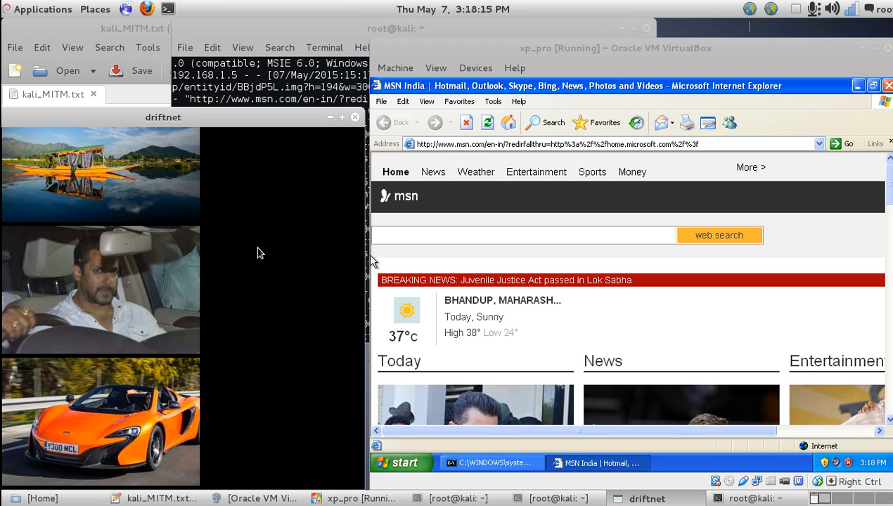
mouse_move(281, 245)
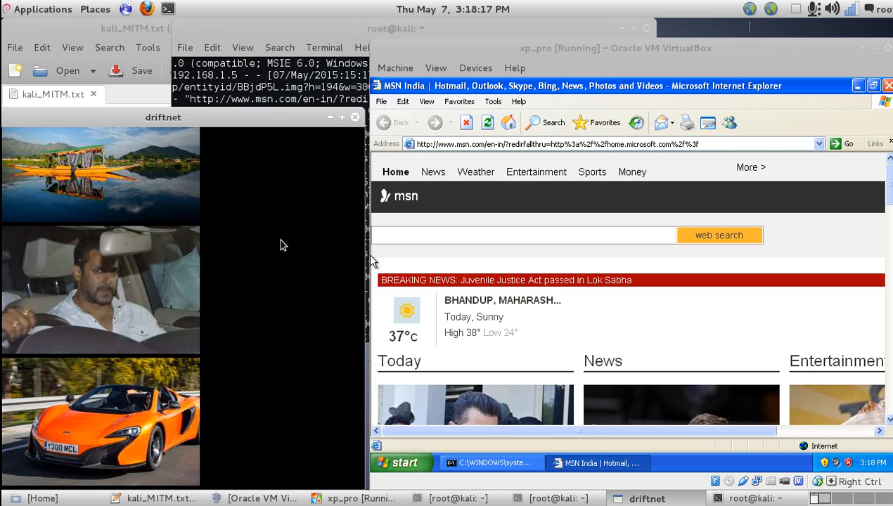
mouse_move(296, 219)
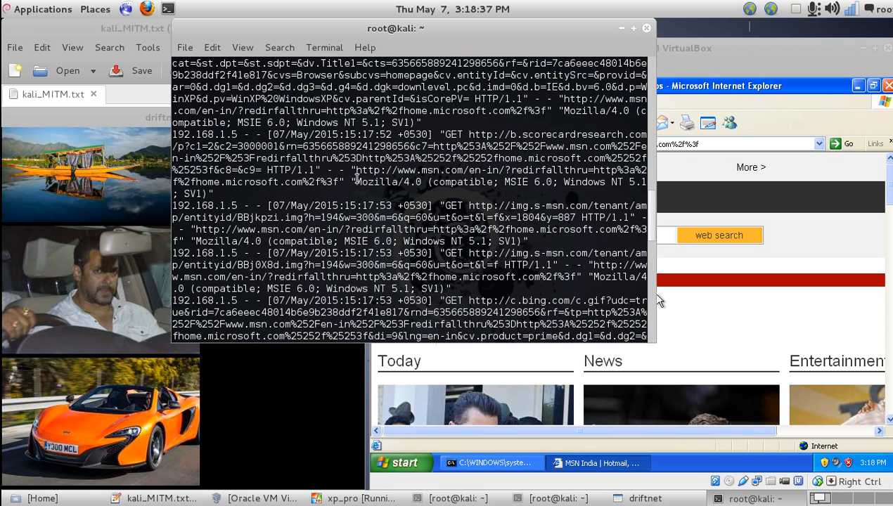
Step: Raise the urlsnarf window to view the logged msn.com GET requests from 192.168.1.5
double_click(386, 181)
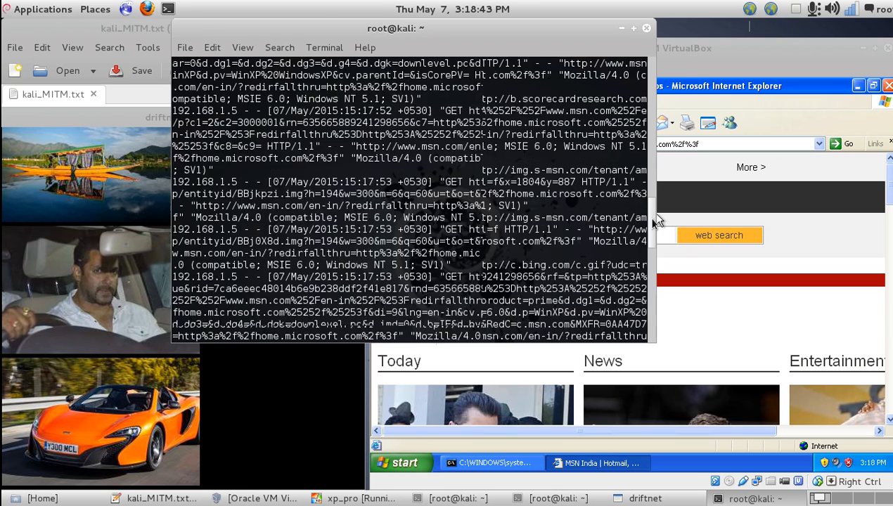
click(615, 47)
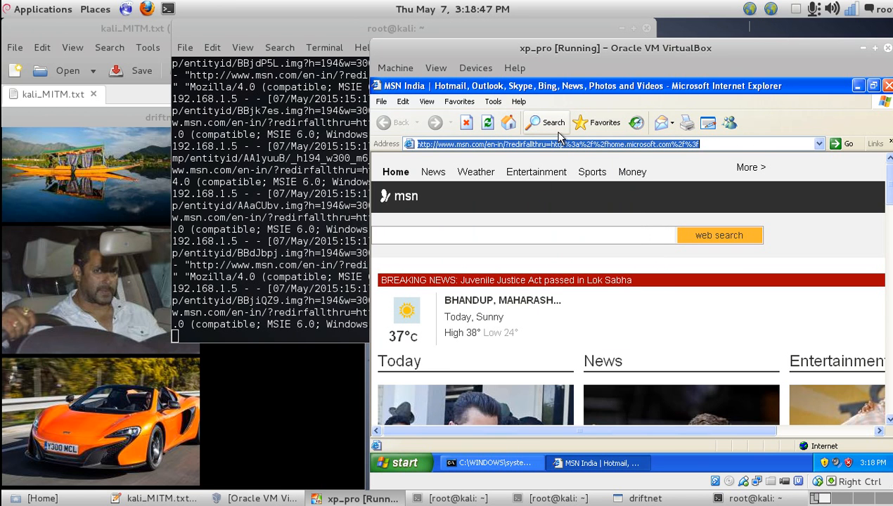
Step: Enter google.co.in, choose Google Images, accept the Security Alert, and select the search box
text(google.)
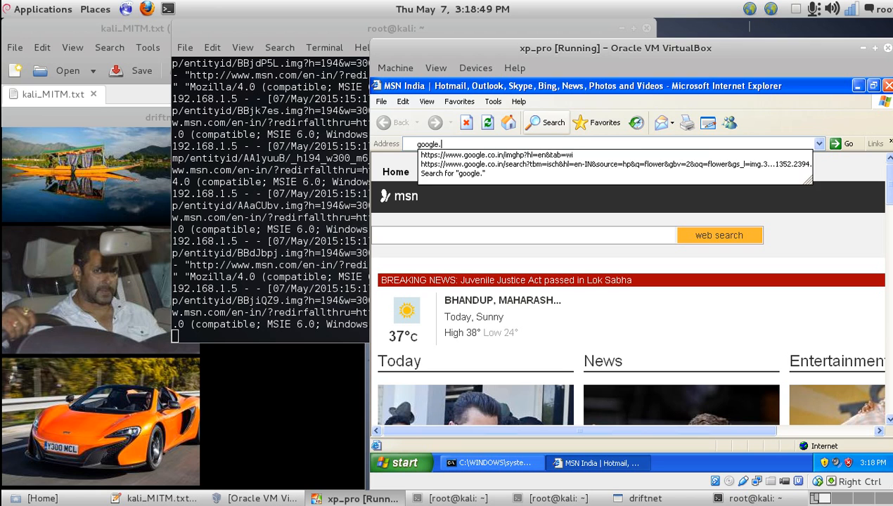
text(co.in/imghp?hl=en&tab=wi)
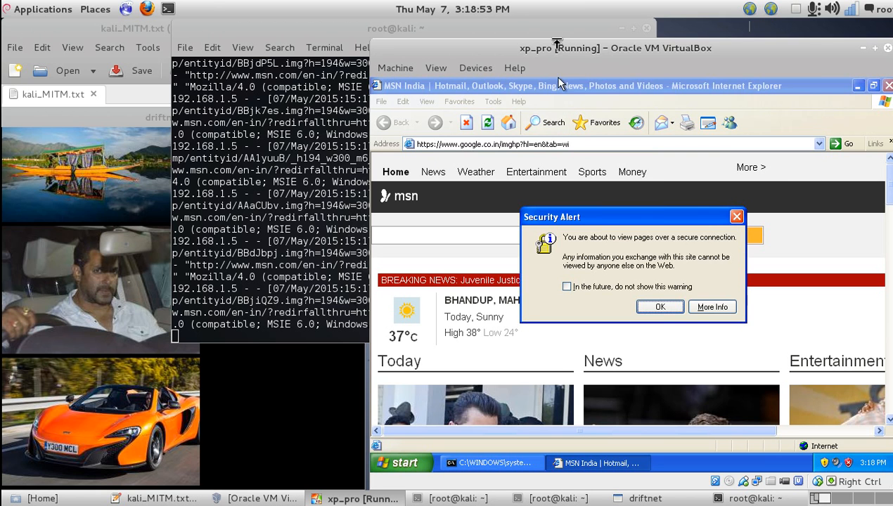
click(659, 307)
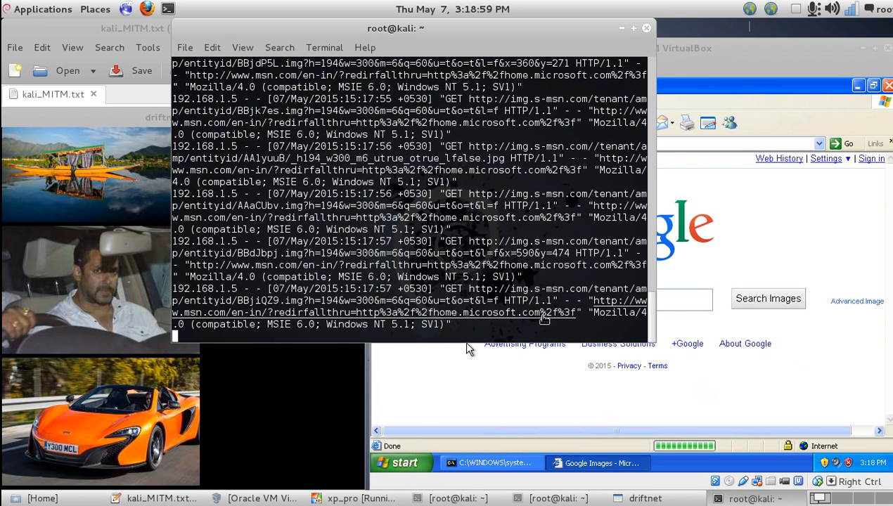
right_click(541, 300)
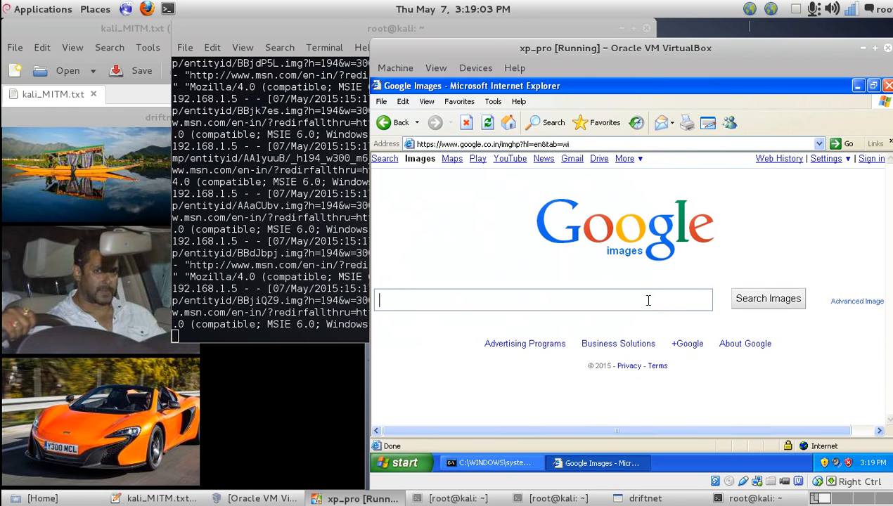
Step: Search for 'flower' and open the Pink Flower Background result, confirming the Security Alert
text(flower\)
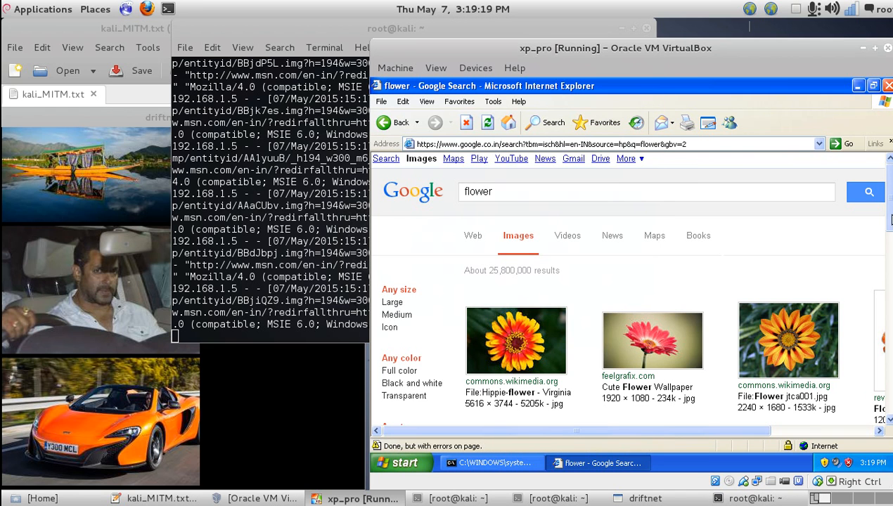
scroll(down, 3)
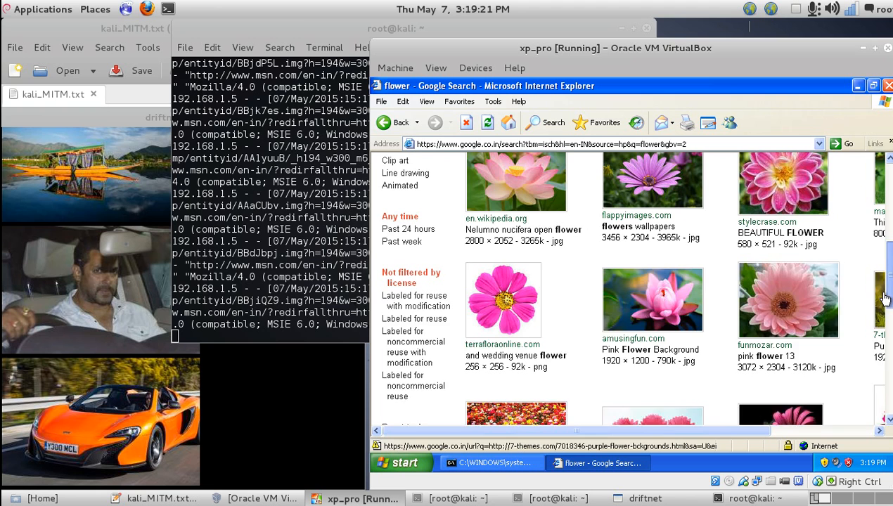
click(651, 358)
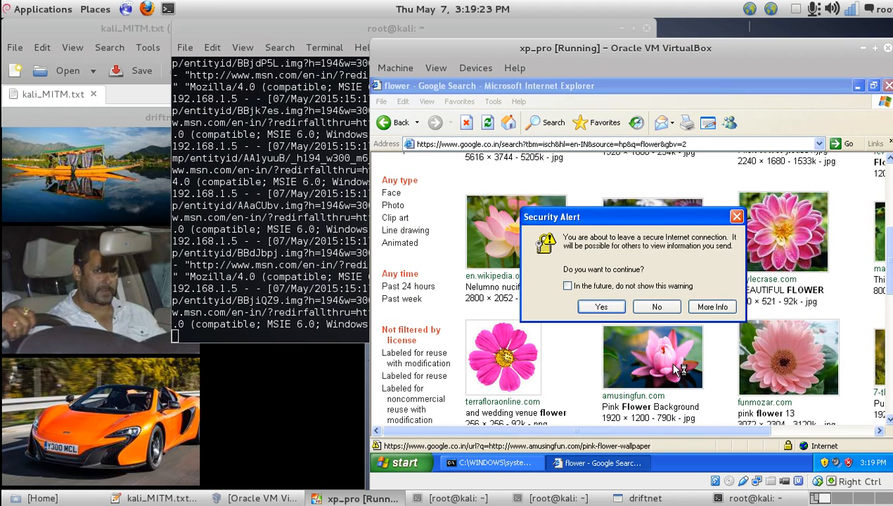
click(601, 307)
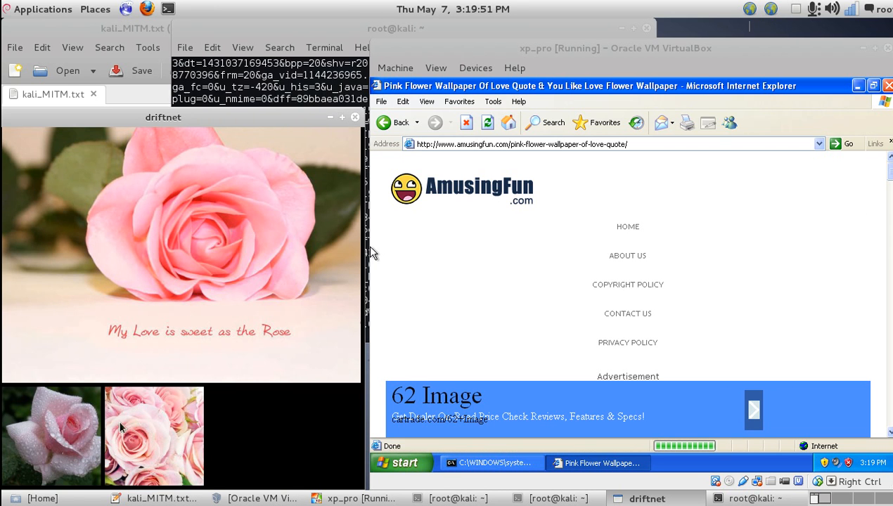
Step: Scroll through the amusingfun flower page so driftnet captures its pink rose images
scroll(down, 3)
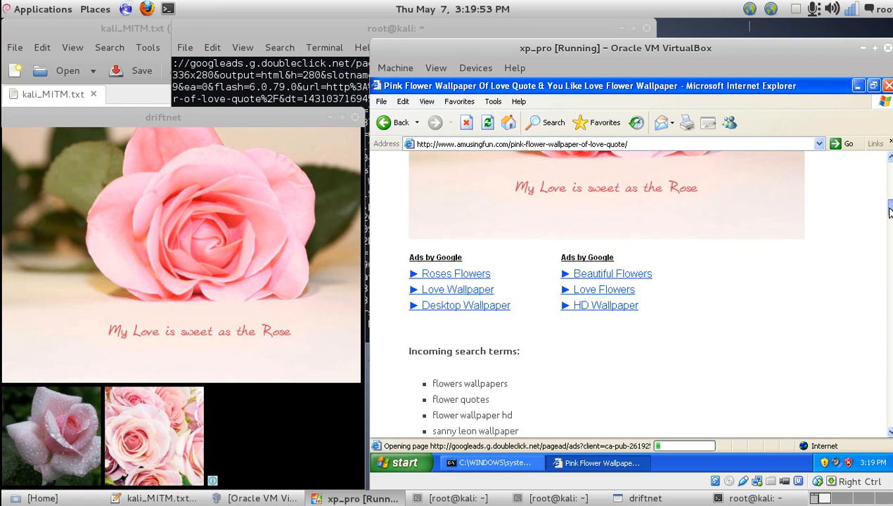
scroll(down, 3)
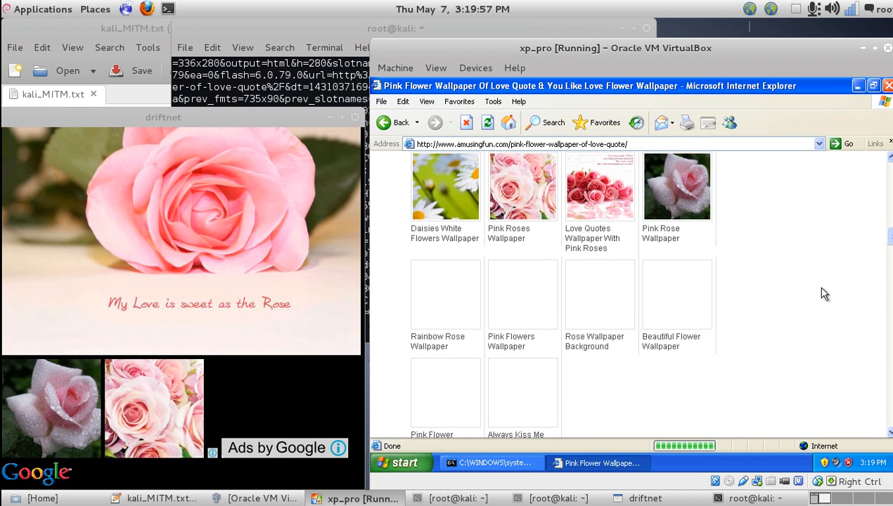
scroll(down, 3)
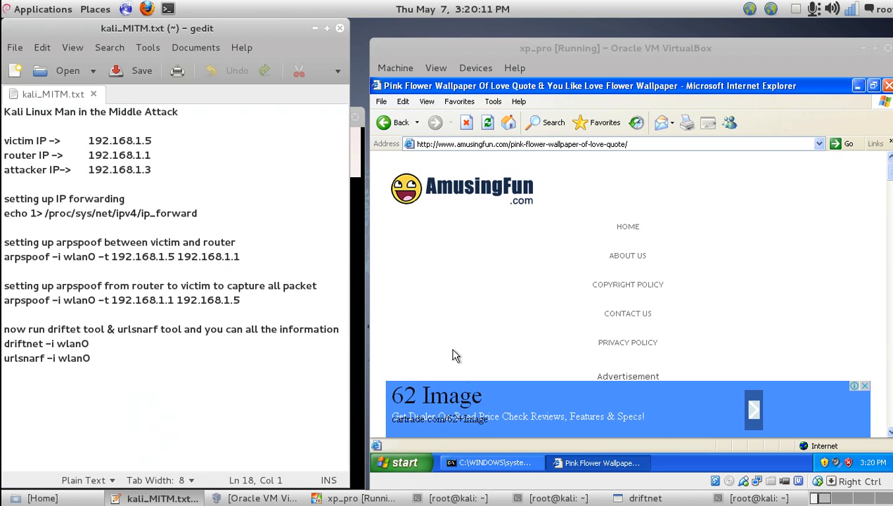
Step: Dismiss the IE privacy notice and run arp -a, showing 192.168.1.1 at 88-9f-fa-67-1e-5b
click(454, 497)
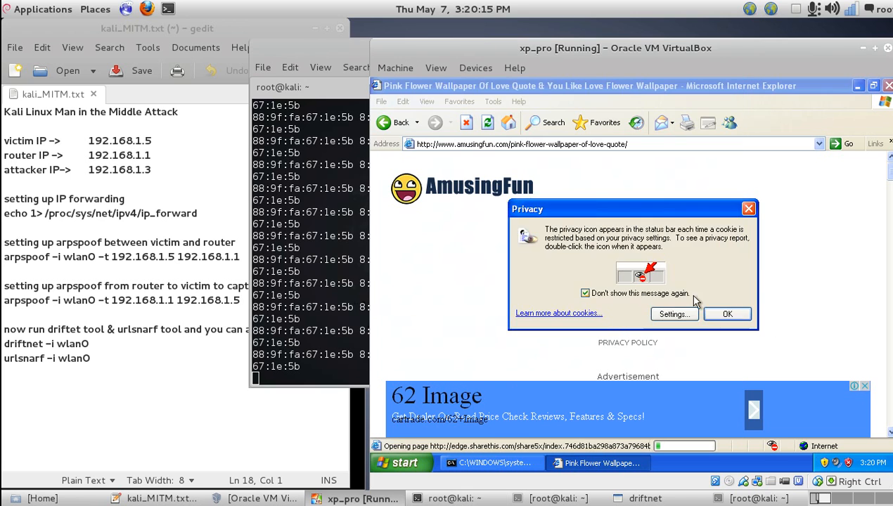
click(726, 314)
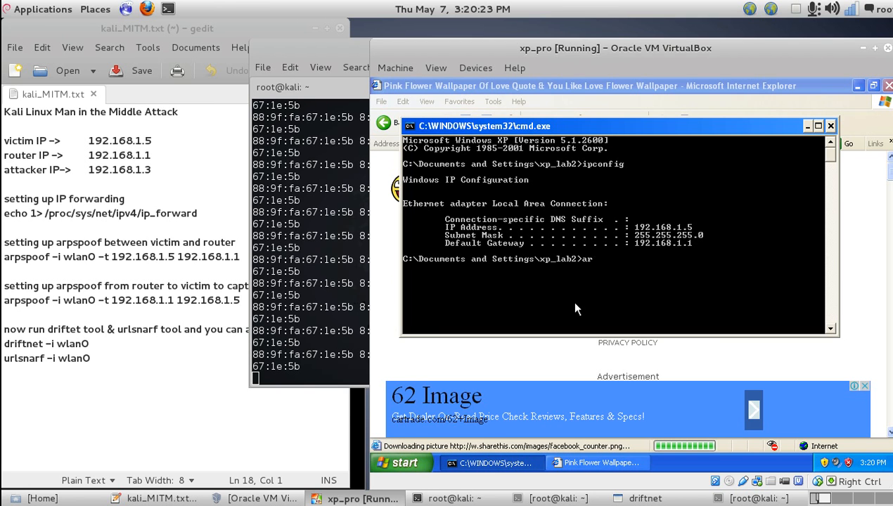
text(arp -a)
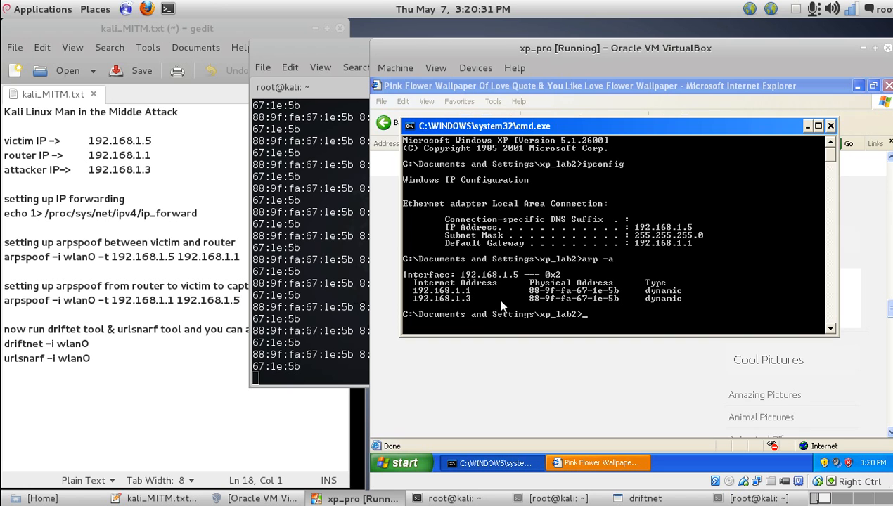
mouse_move(582, 308)
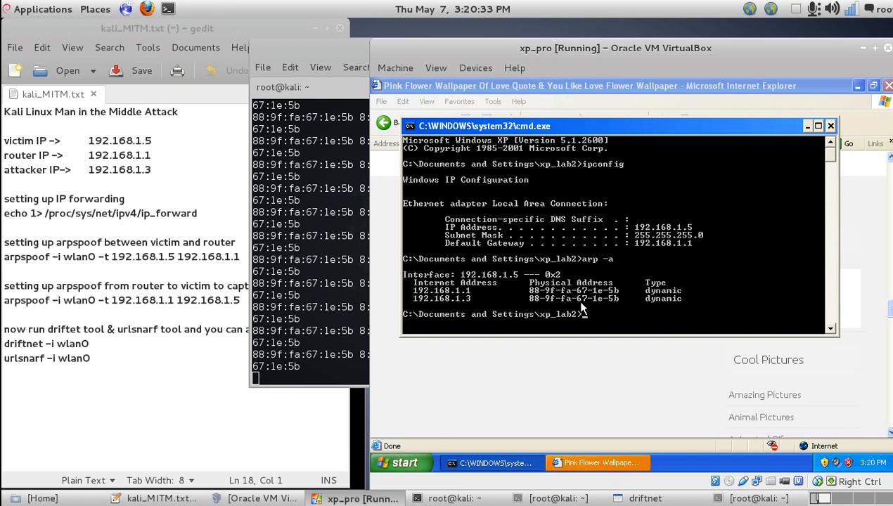
mouse_move(592, 313)
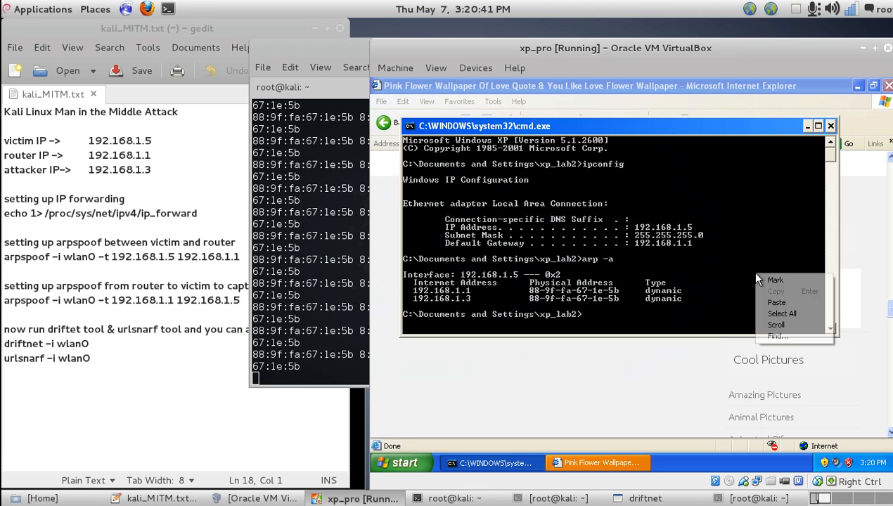
click(752, 260)
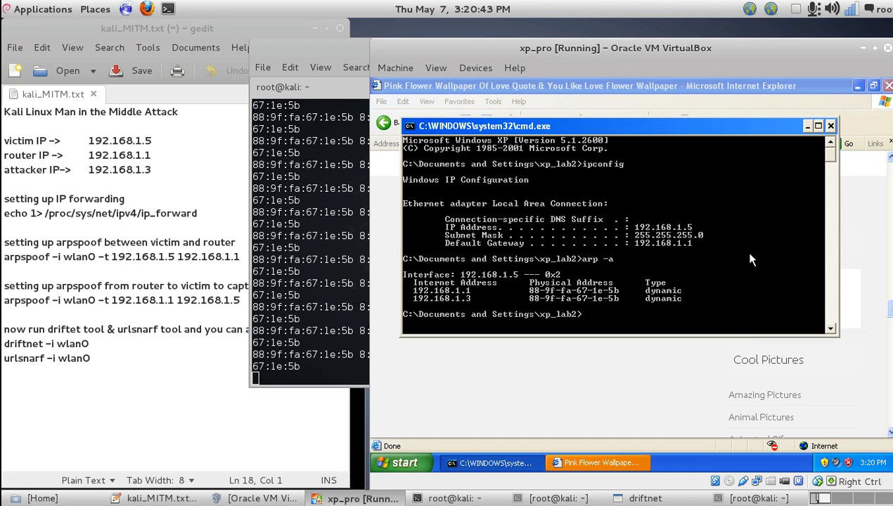
mouse_move(377, 365)
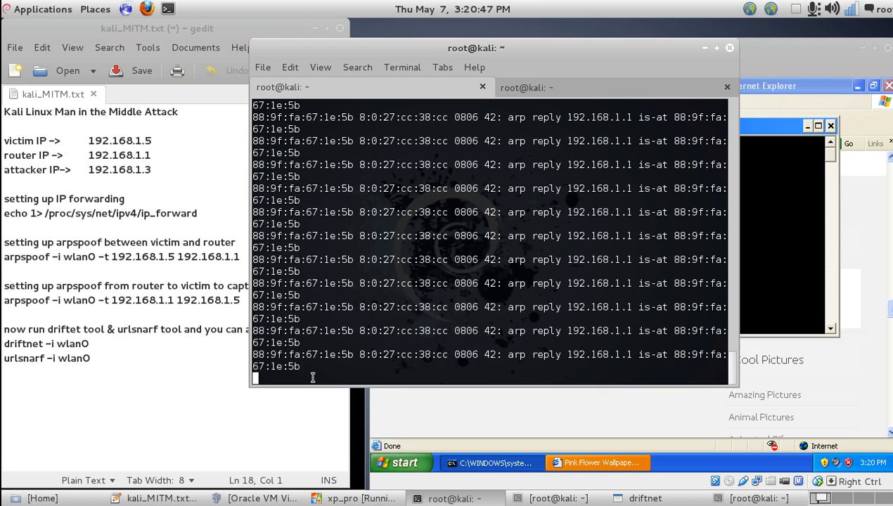
Step: Stop both arpspoof sessions with Ctrl+C, restoring 192.168.1.1 to 08-10-77-2e-ee-a1
key(ctrl+c)
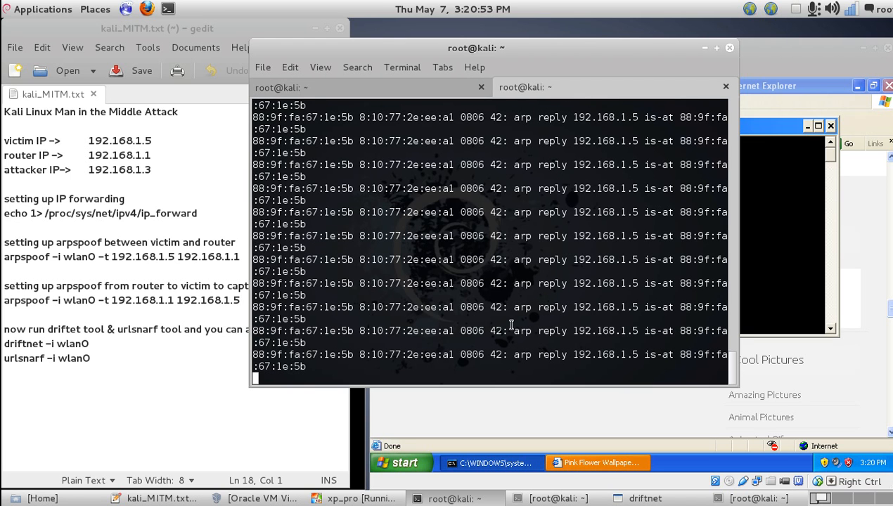
key(ctrl+c)
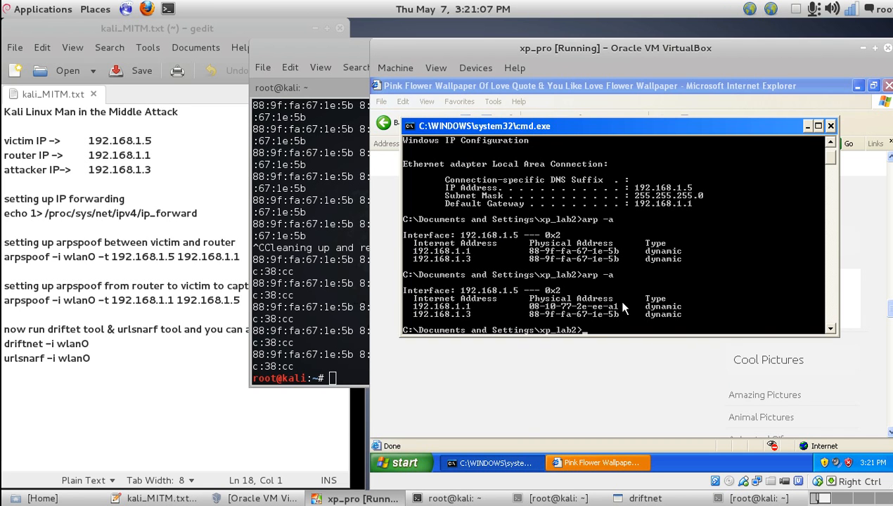
mouse_move(562, 323)
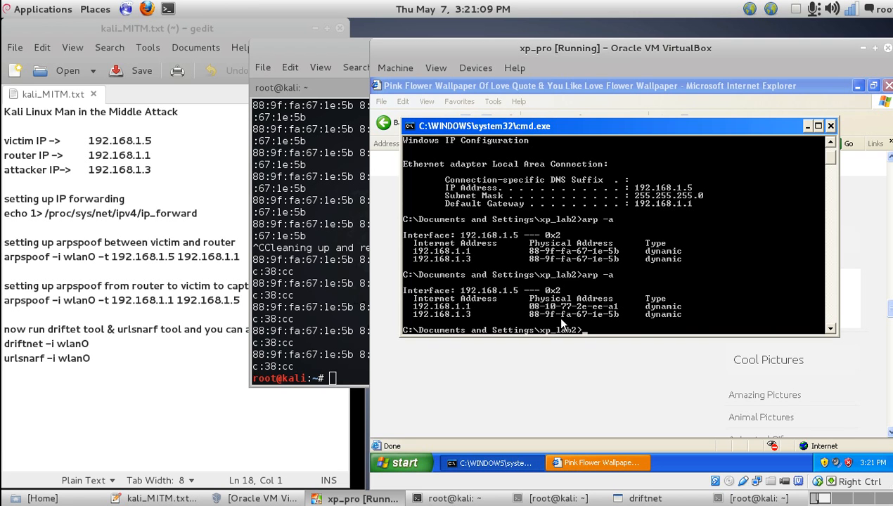
mouse_move(691, 302)
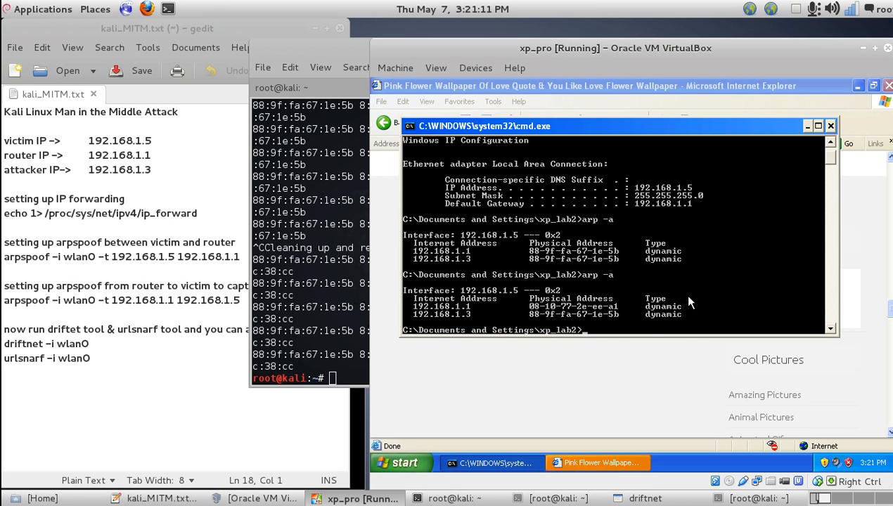
mouse_move(390, 353)
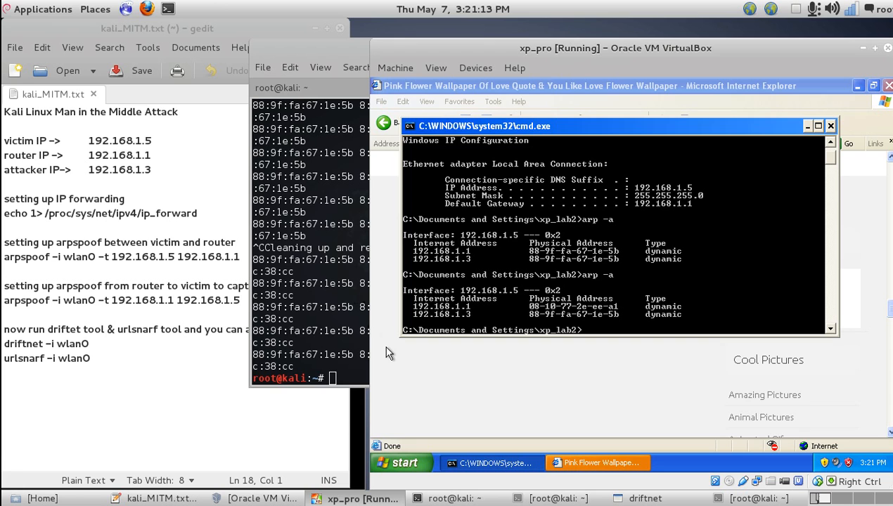
mouse_move(358, 360)
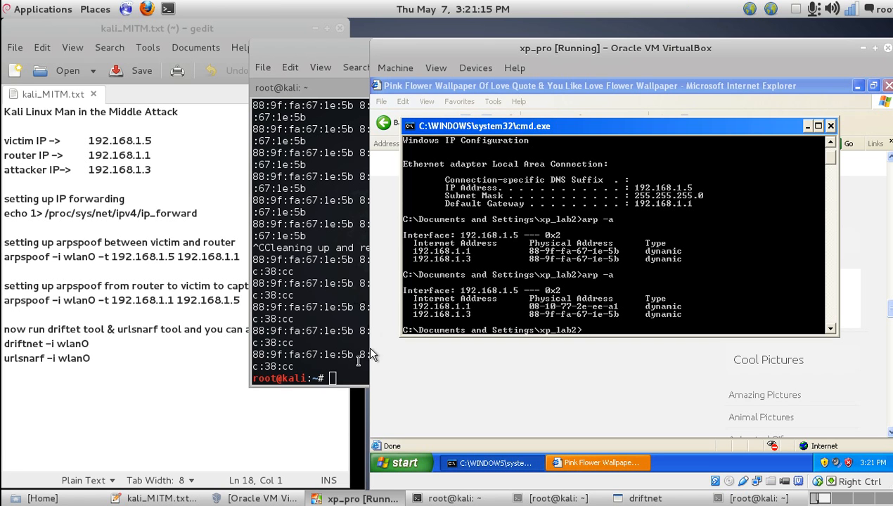